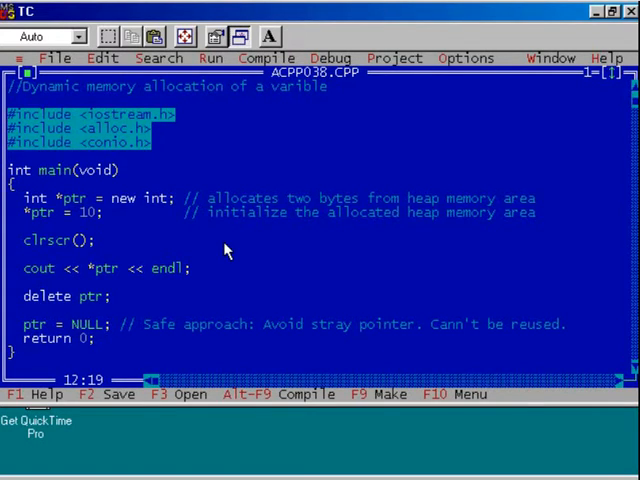
{"action": "mouse_move", "coordinate": [64, 210]}
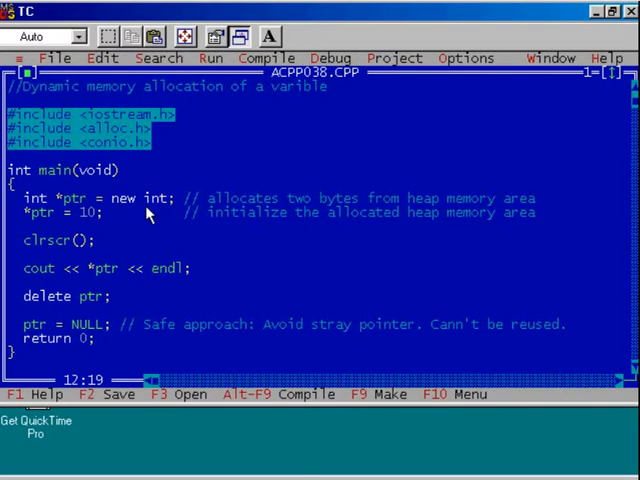
{"action": "mouse_move", "coordinate": [36, 226]}
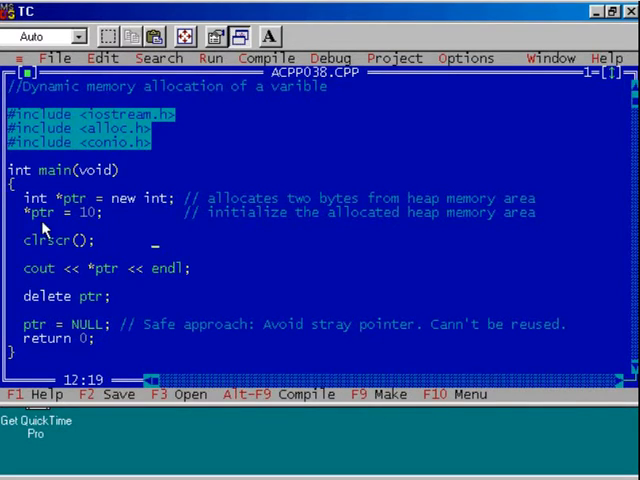
{"action": "mouse_move", "coordinate": [84, 228]}
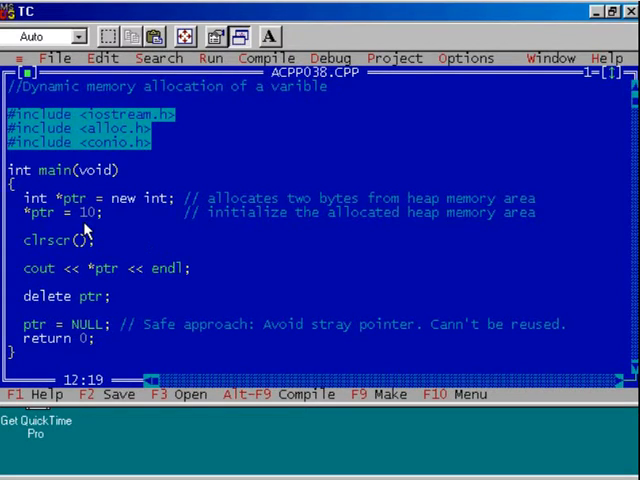
{"action": "mouse_move", "coordinate": [84, 244]}
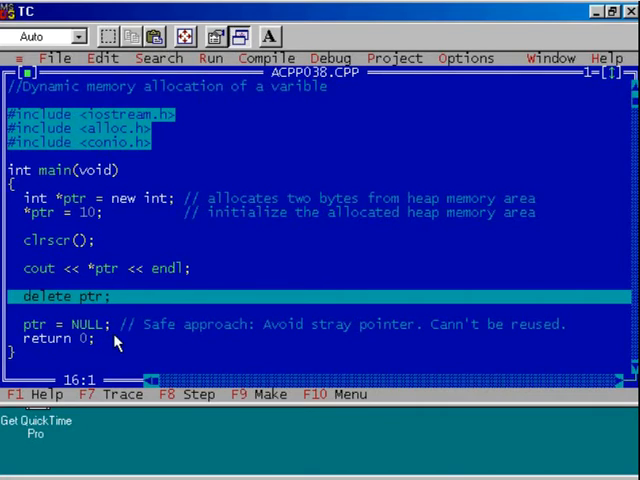
{"action": "mouse_move", "coordinate": [90, 224]}
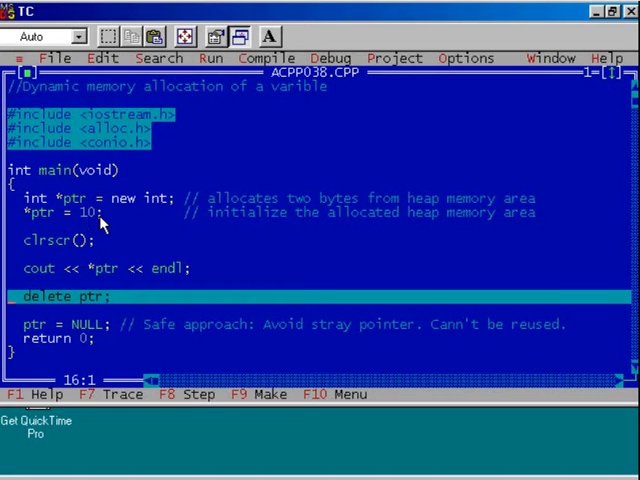
{"action": "mouse_move", "coordinate": [130, 216]}
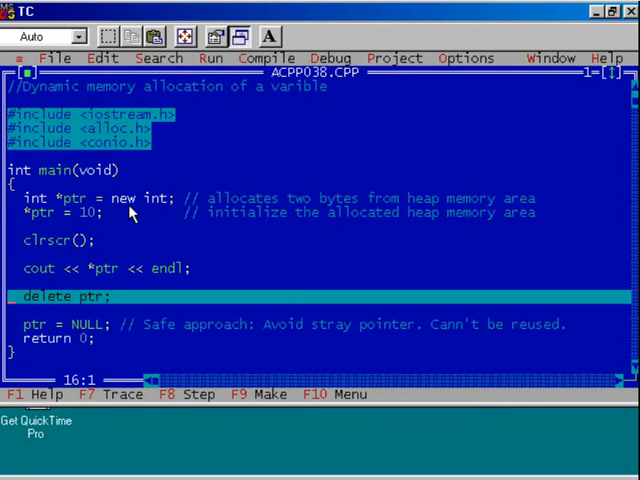
{"action": "mouse_move", "coordinate": [58, 224]}
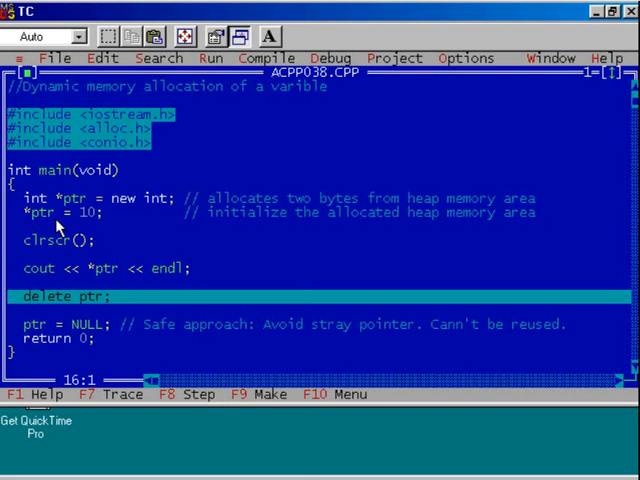
{"action": "mouse_move", "coordinate": [62, 290]}
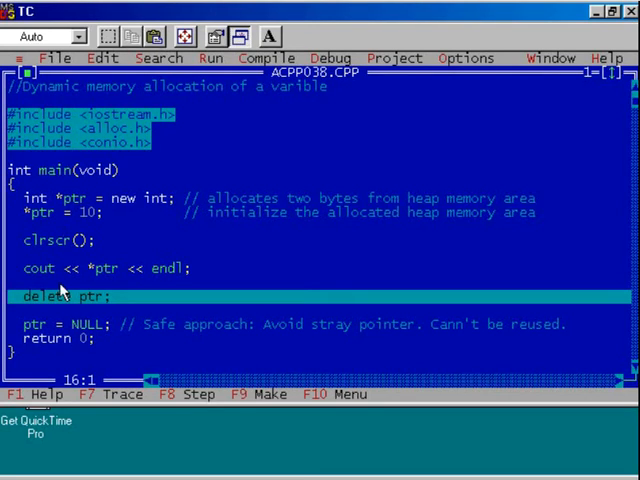
{"action": "mouse_move", "coordinate": [104, 290]}
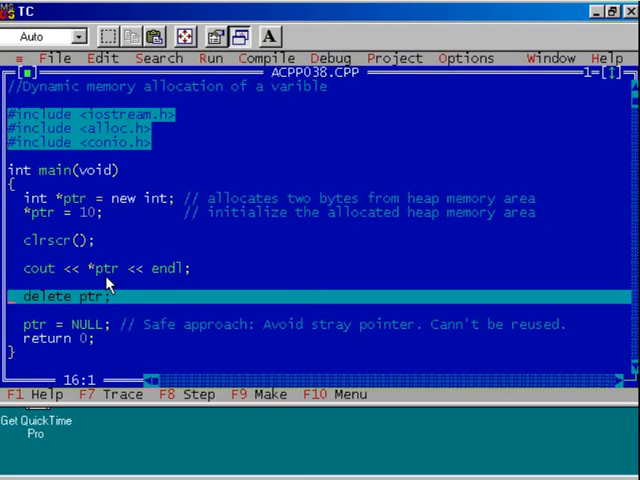
{"action": "mouse_move", "coordinate": [56, 316]}
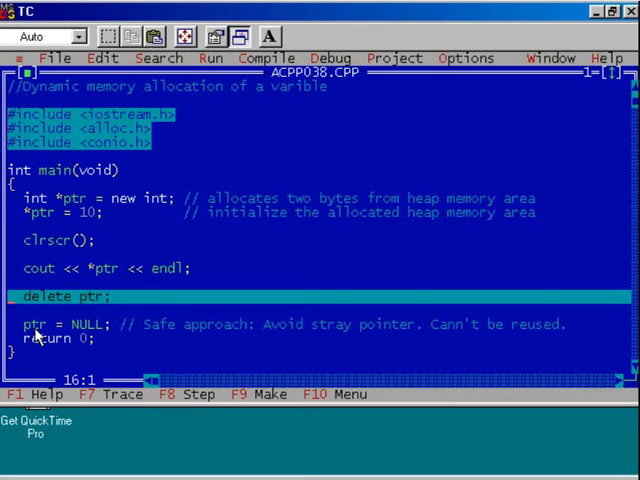
{"action": "mouse_move", "coordinate": [84, 340]}
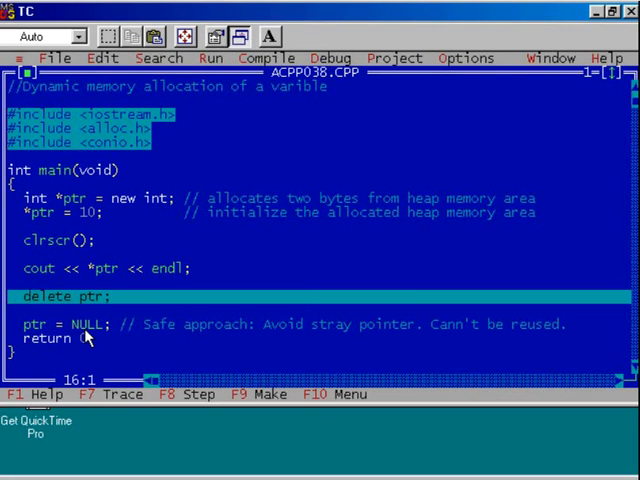
{"action": "mouse_move", "coordinate": [100, 358]}
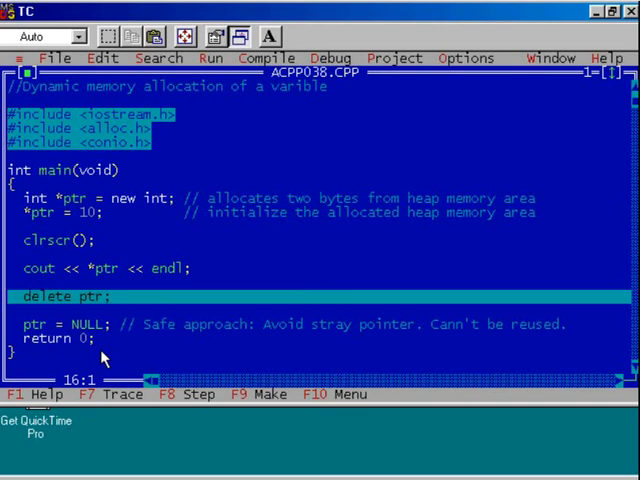